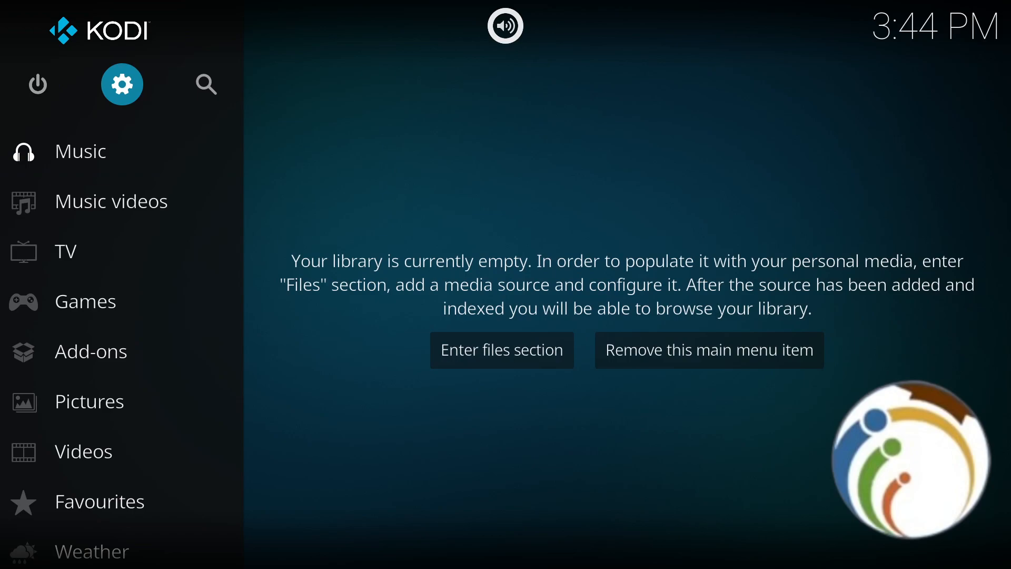
# - Open Kodi's System settings from the home-screen gear icon
pyautogui.click(122, 83)
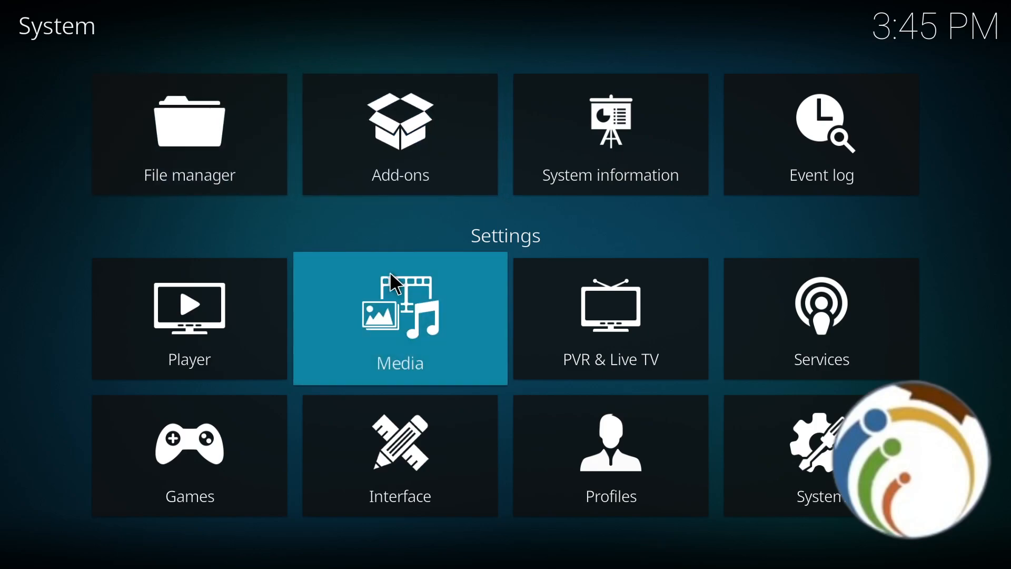
# - Open the Media settings tile to reach the Library options
pyautogui.click(399, 319)
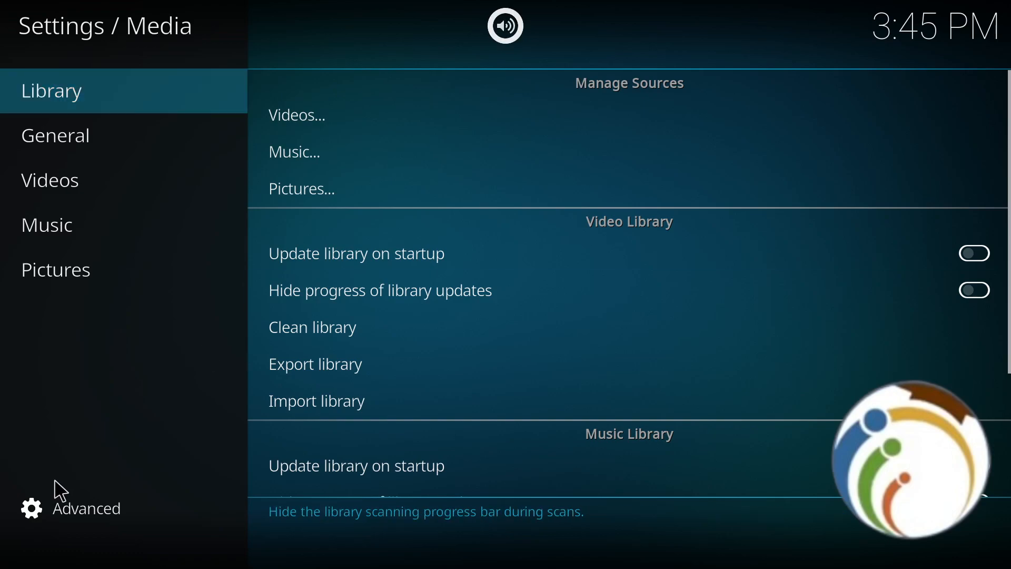
pyautogui.moveTo(116, 462)
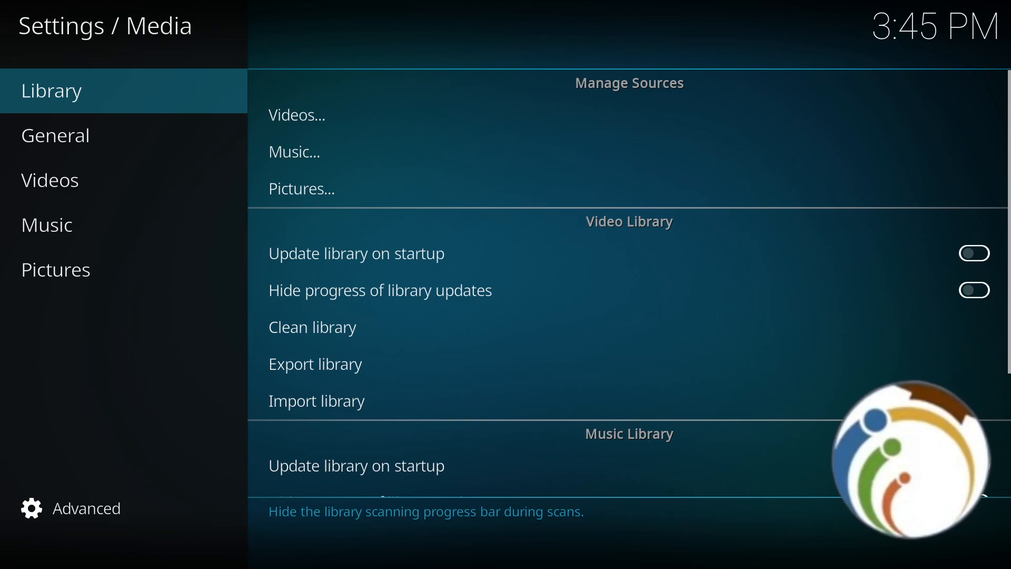
# - Reset the General media settings to their defaults
pyautogui.click(55, 136)
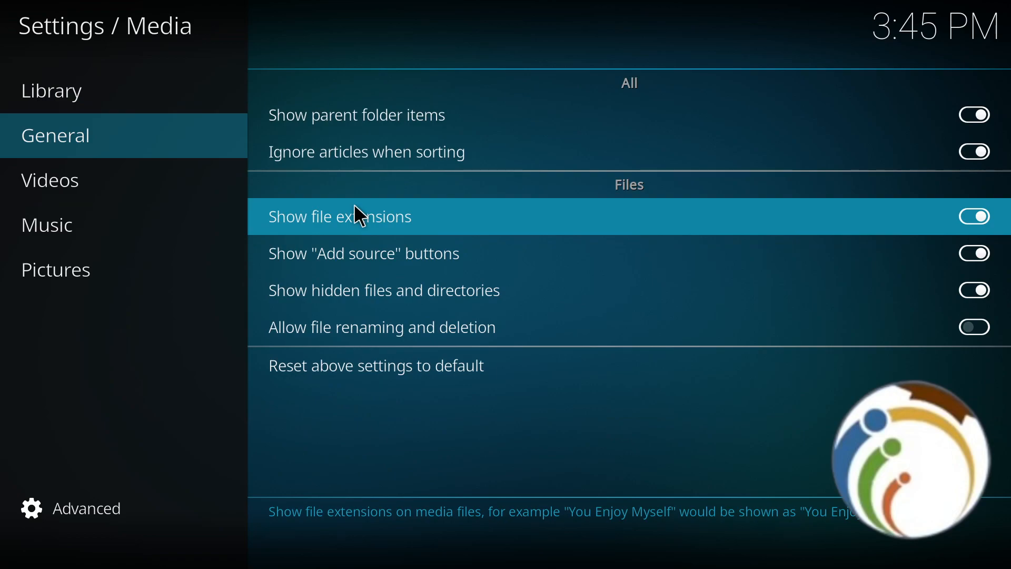
pyautogui.moveTo(383, 327)
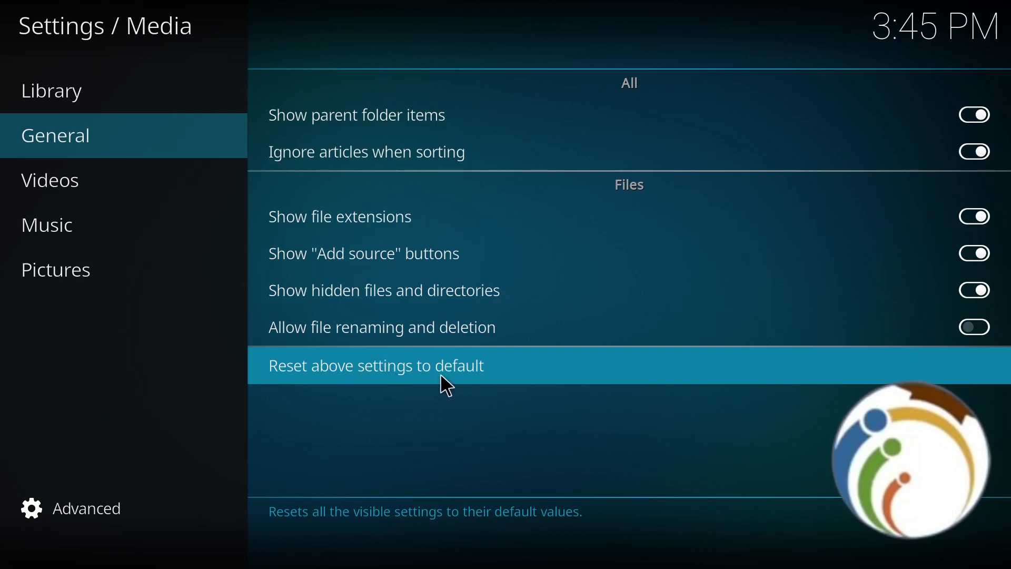
pyautogui.moveTo(403, 380)
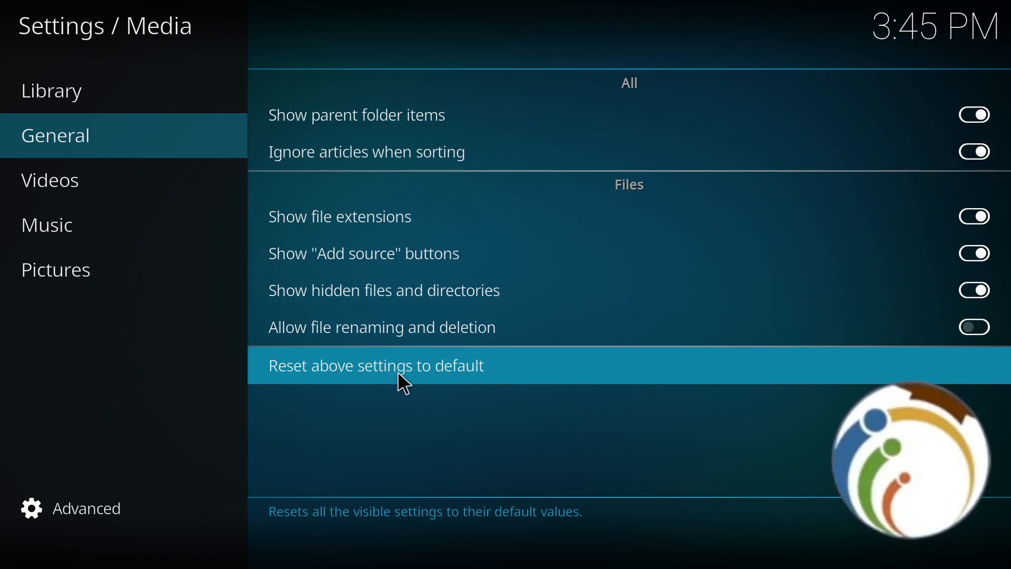
pyautogui.click(376, 365)
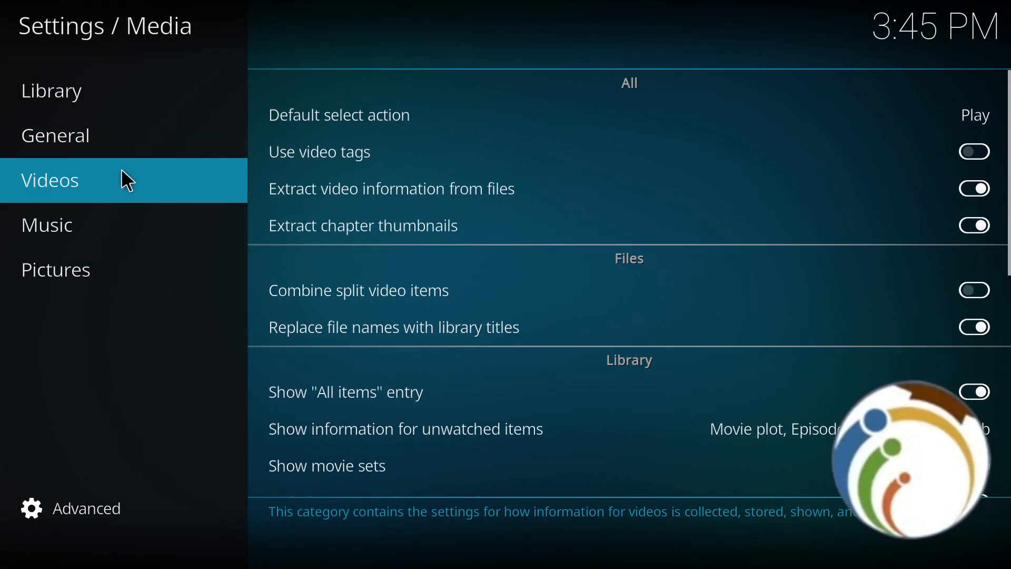
# - Scroll through the Videos settings and switch to the Pictures category
pyautogui.scroll(-3)
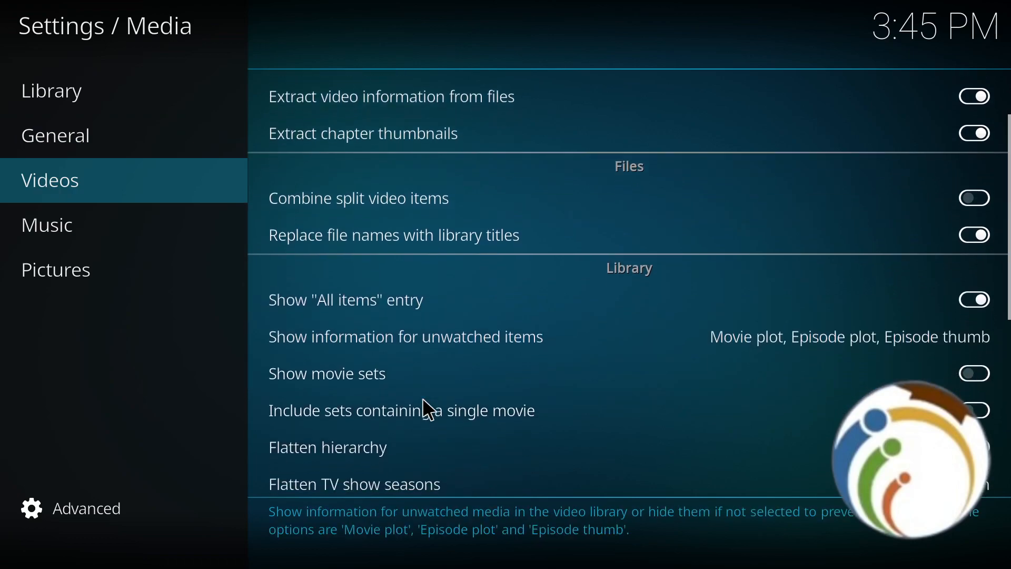
pyautogui.scroll(-3)
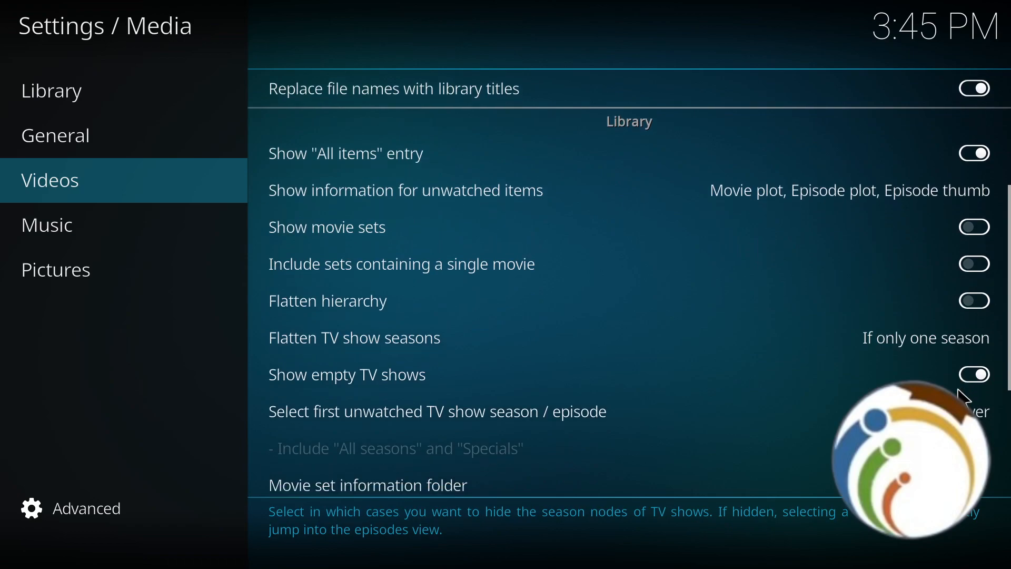
pyautogui.click(55, 269)
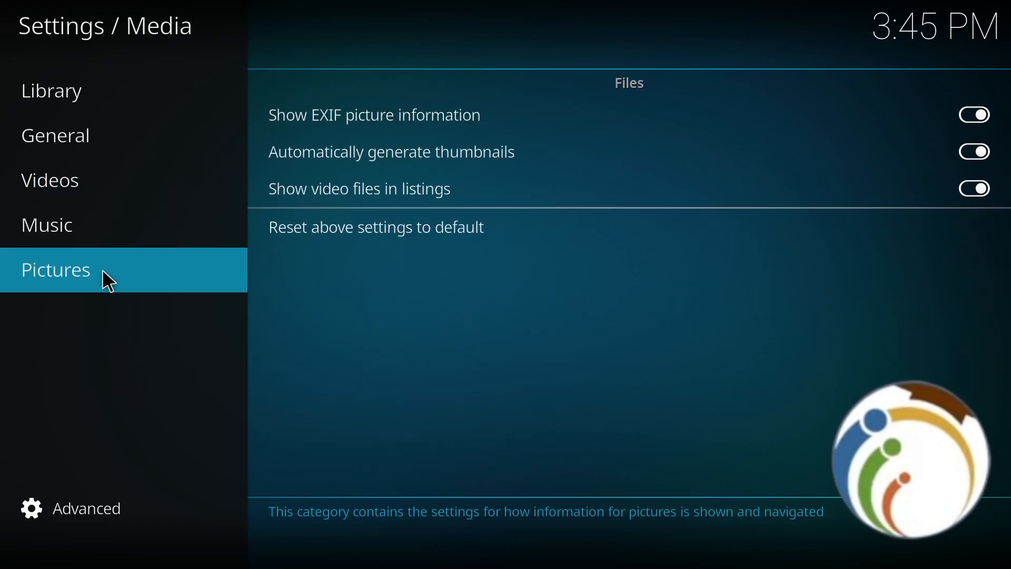
# - Reset the Library category's Video Library and Music Library settings to default
pyautogui.click(52, 90)
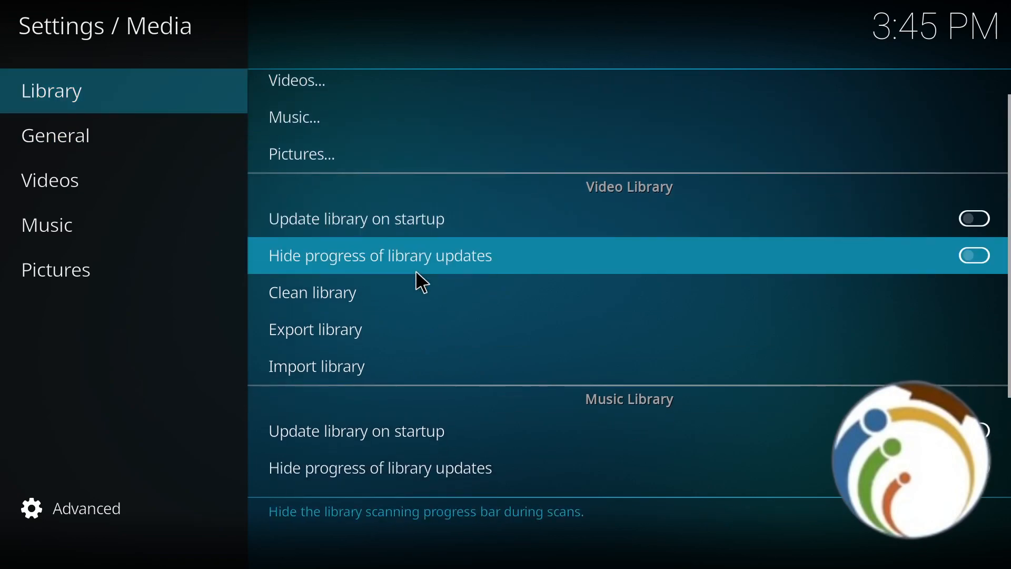
pyautogui.scroll(-3)
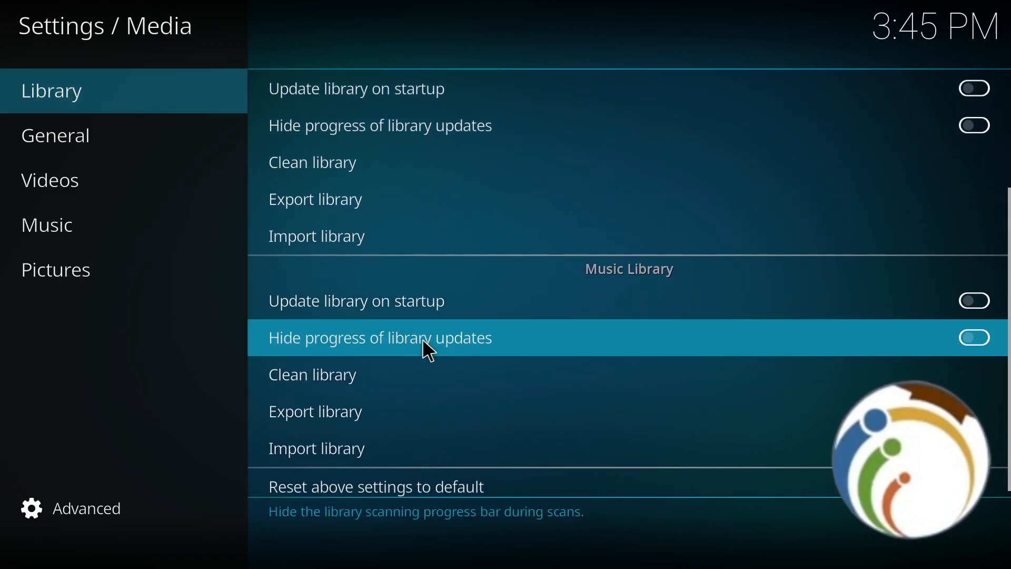
pyautogui.scroll(-3)
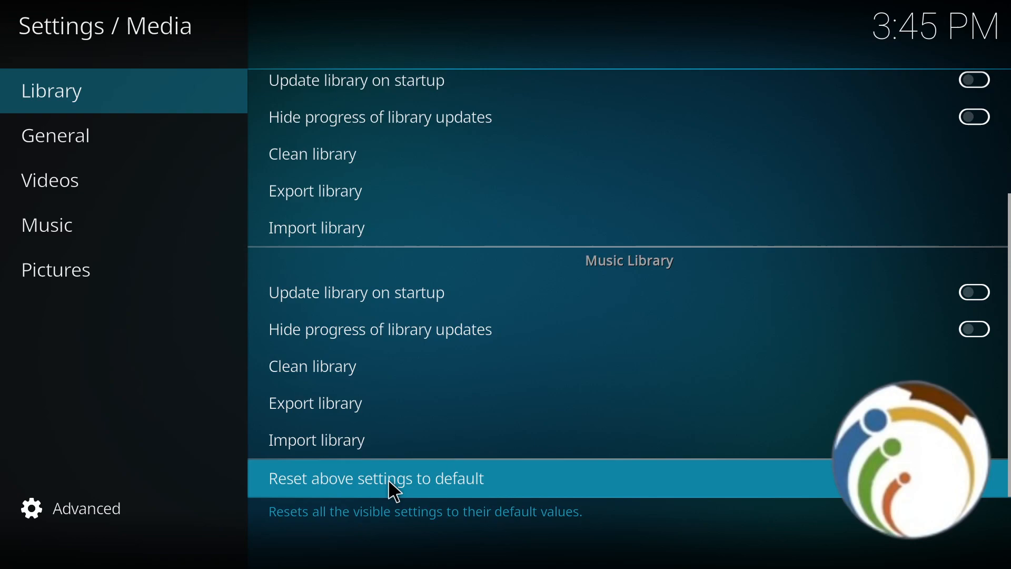
pyautogui.click(46, 224)
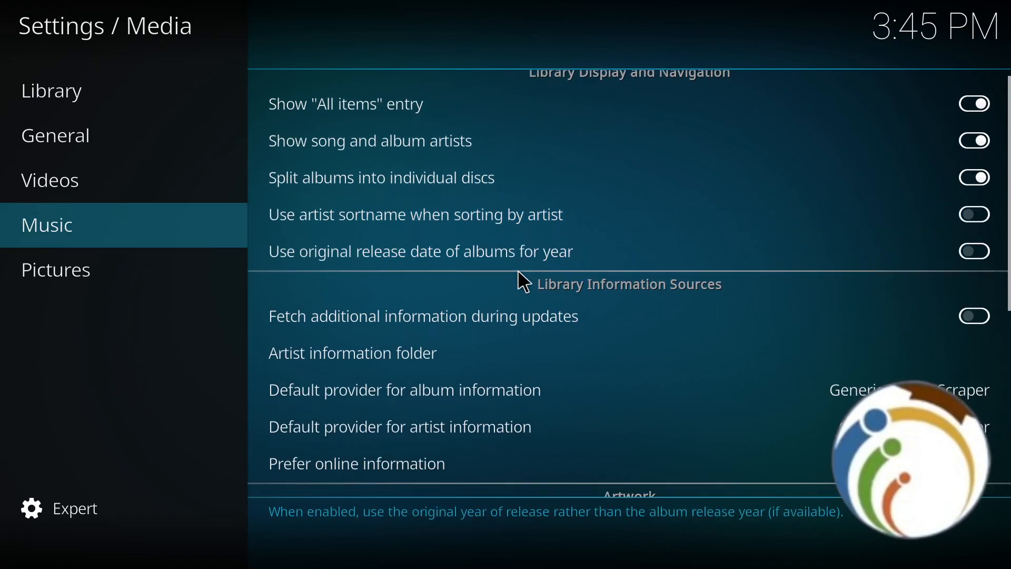
# - Scroll to the bottom of the Music category and reset its settings to default
pyautogui.scroll(-3)
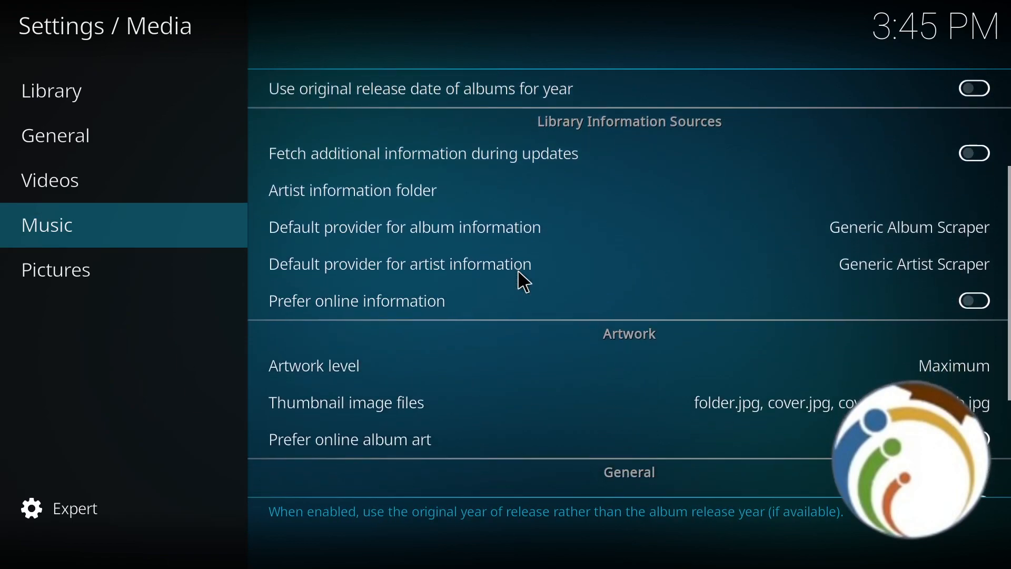
pyautogui.scroll(-3)
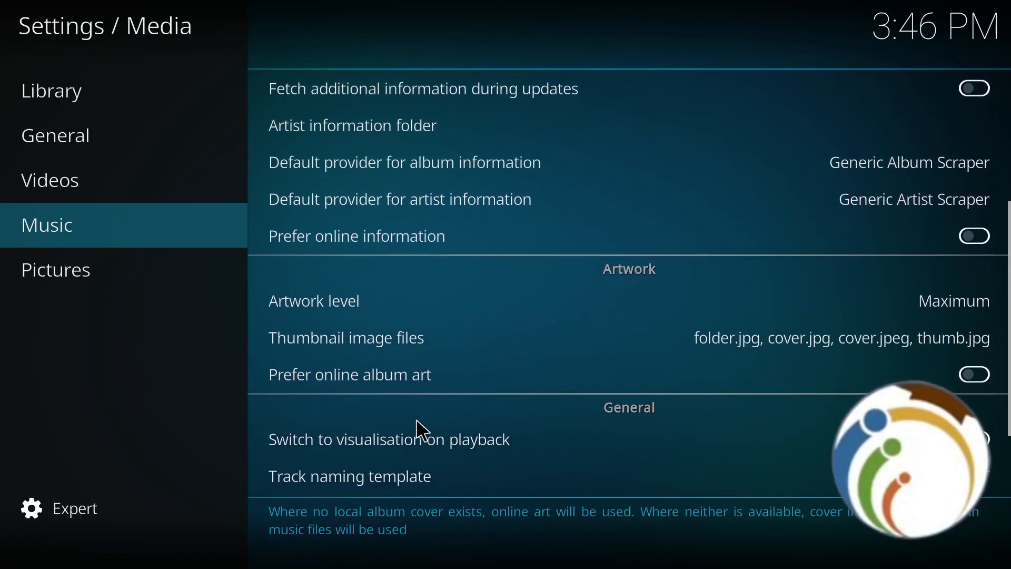
pyautogui.scroll(-3)
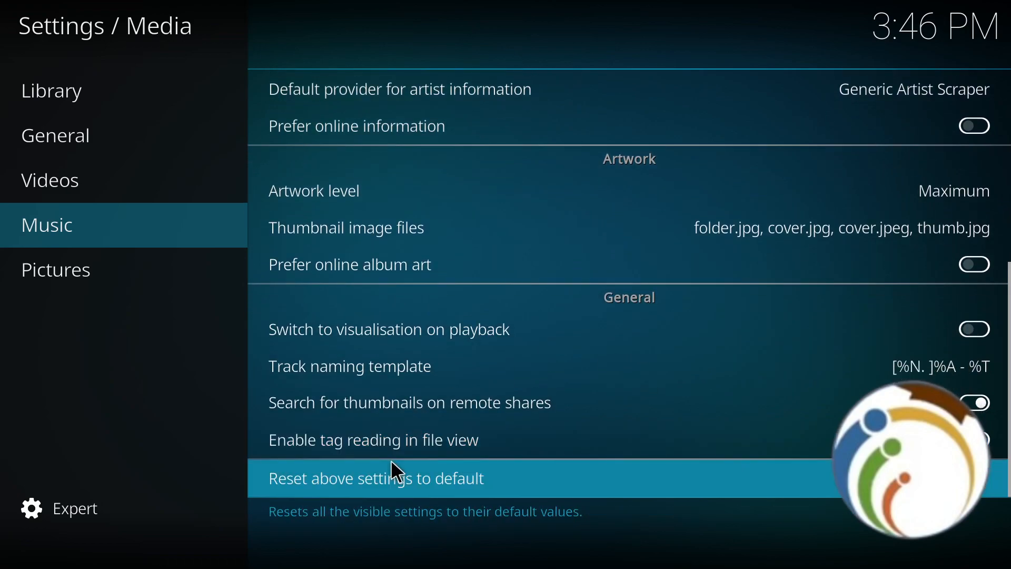
pyautogui.click(58, 509)
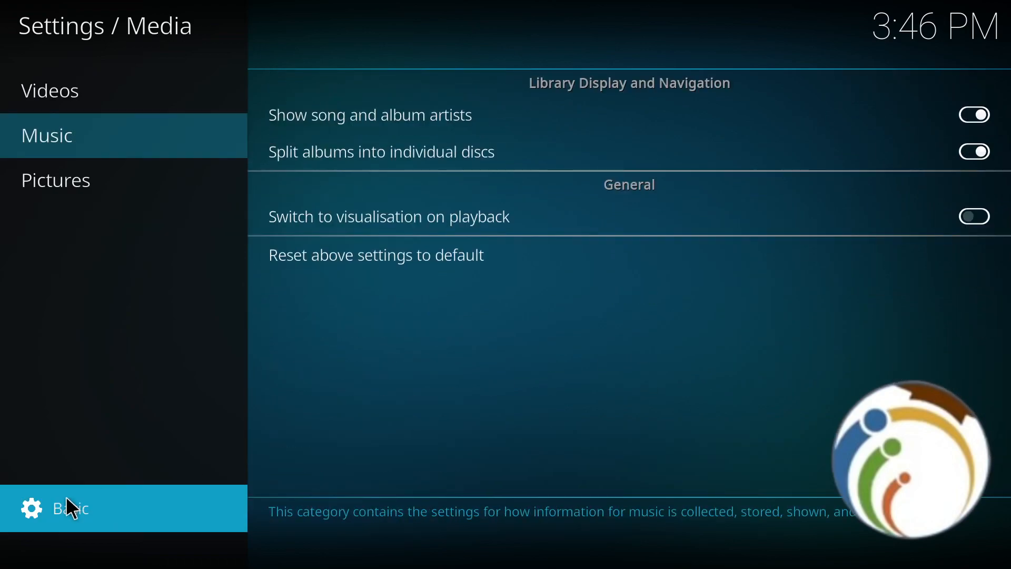
# - Switch the settings level back to Advanced and return to the Library category
pyautogui.click(68, 509)
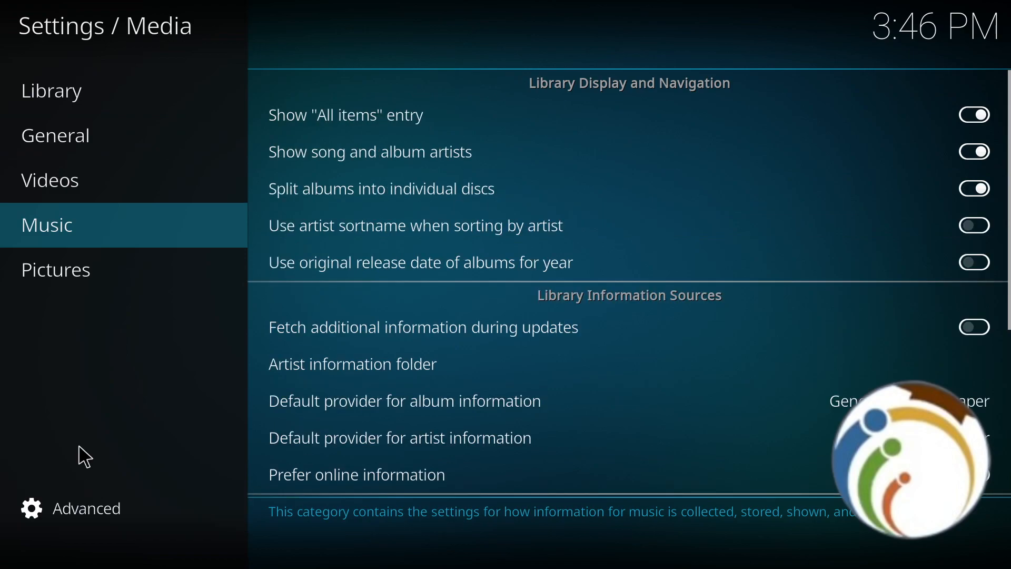
pyautogui.click(55, 135)
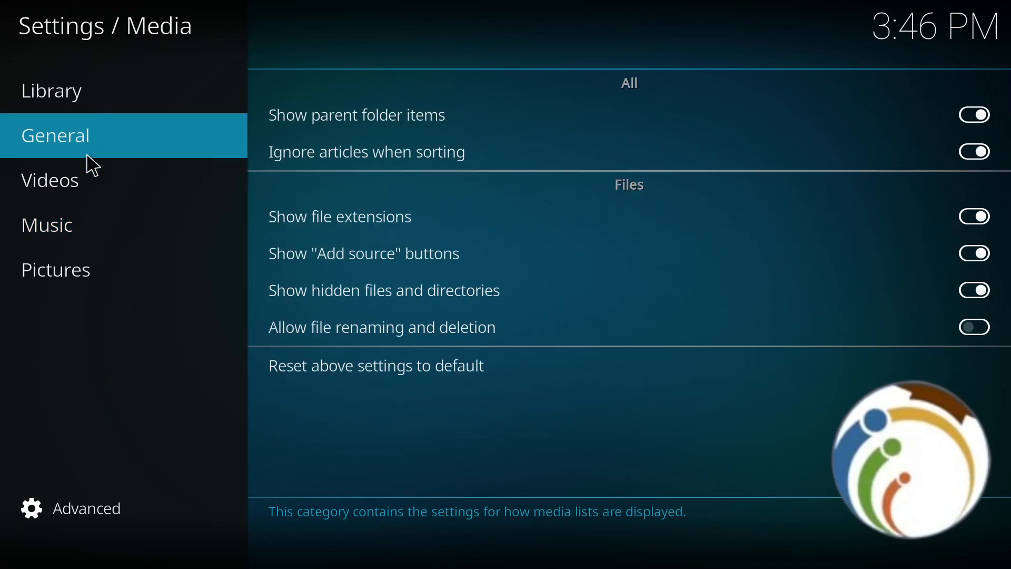
pyautogui.click(51, 91)
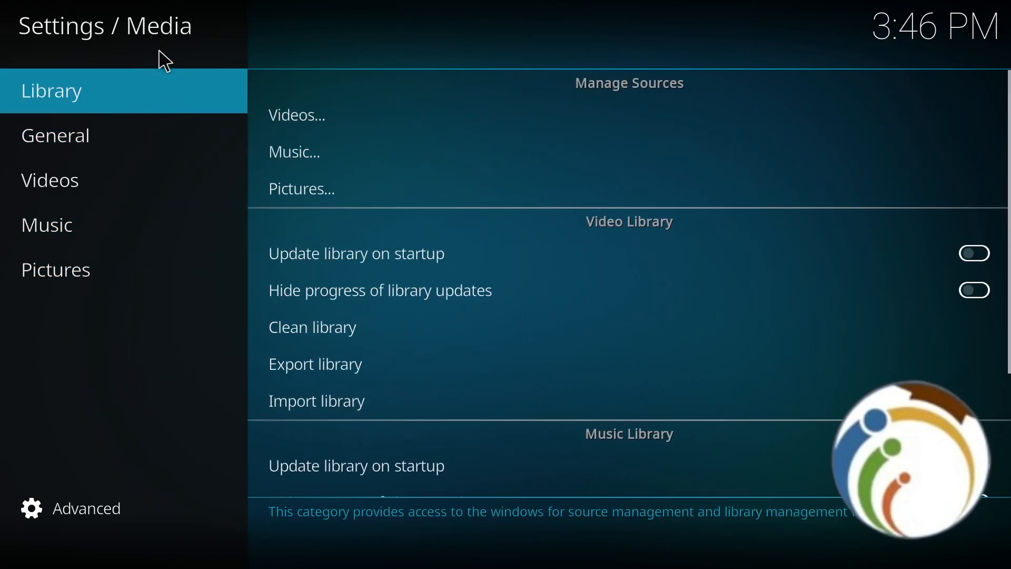
pyautogui.moveTo(368, 17)
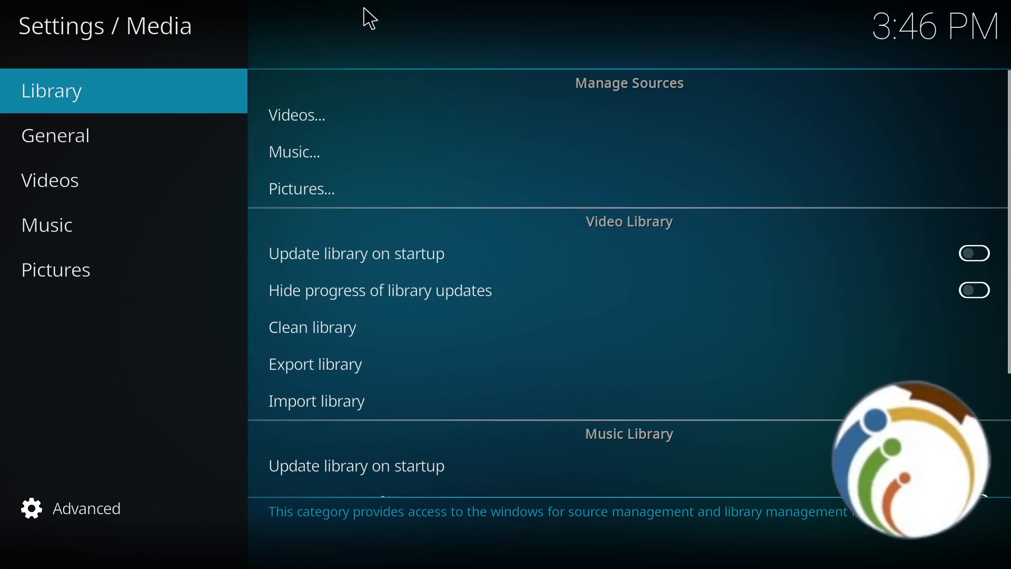